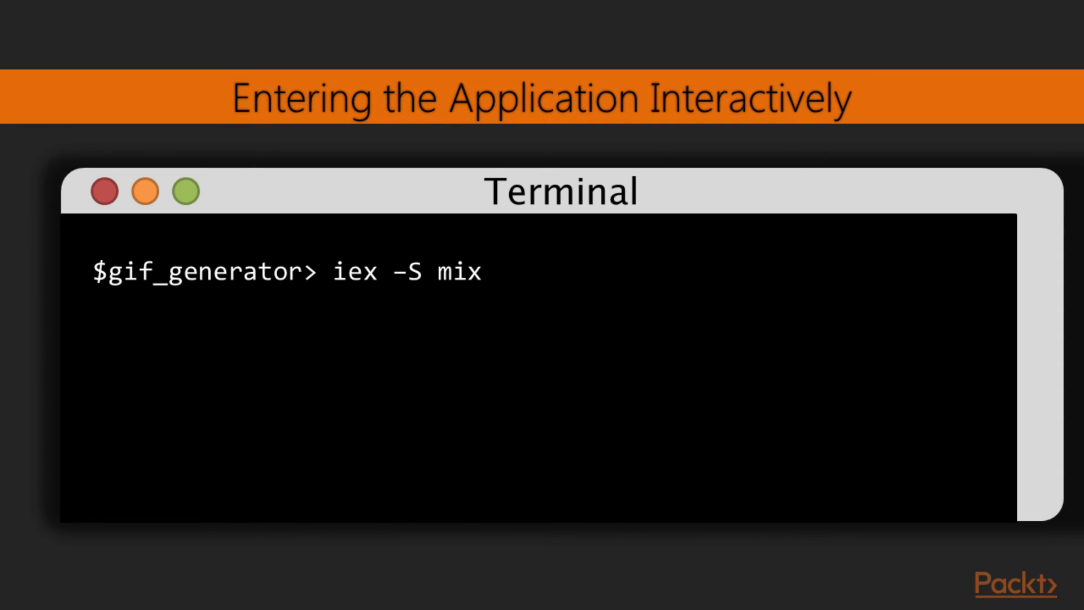
pyautogui.write('GifGenerator.hello')
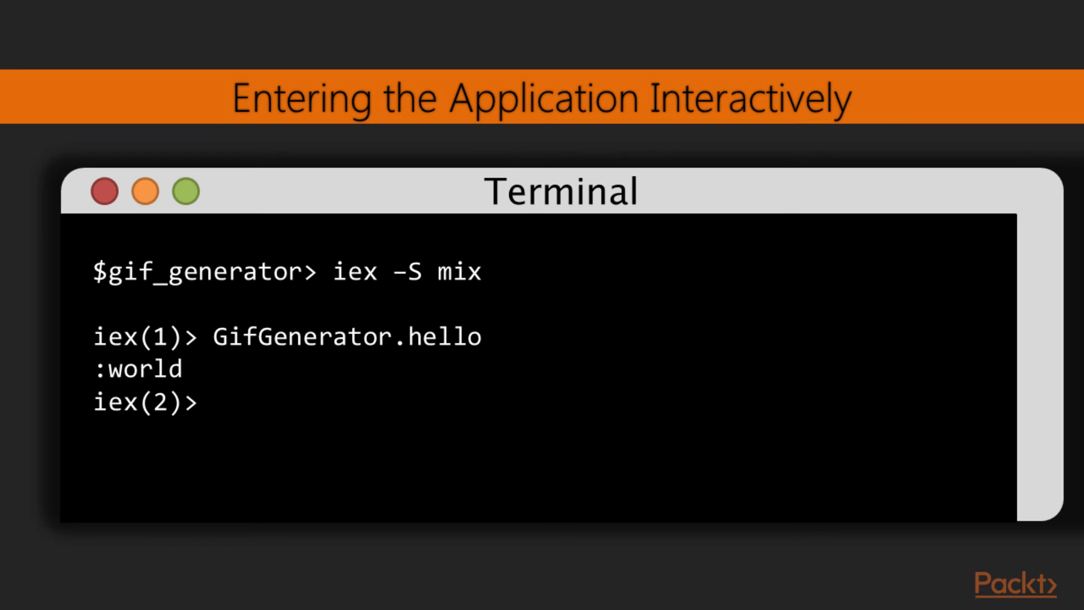